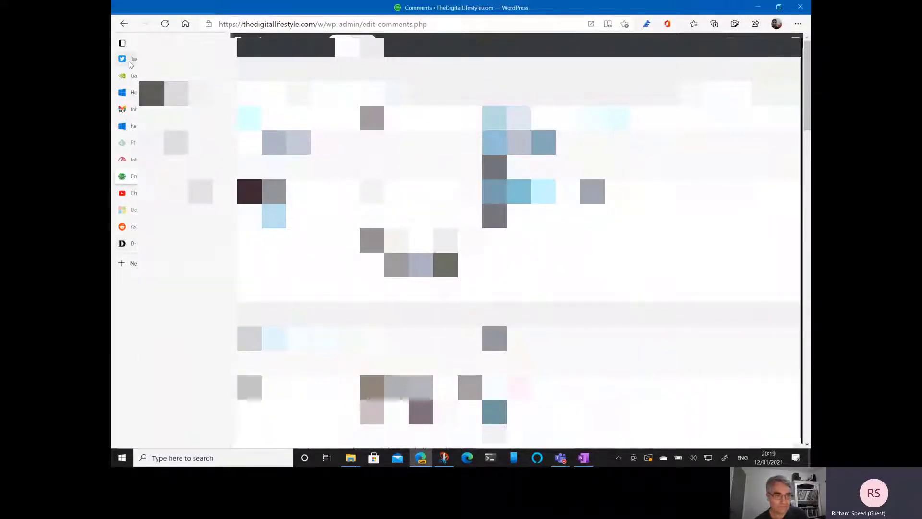
Switch from the article to the TweetDeck Twitter feed via Edge's sidebar
{"action": "left_click", "coordinate": [121, 58]}
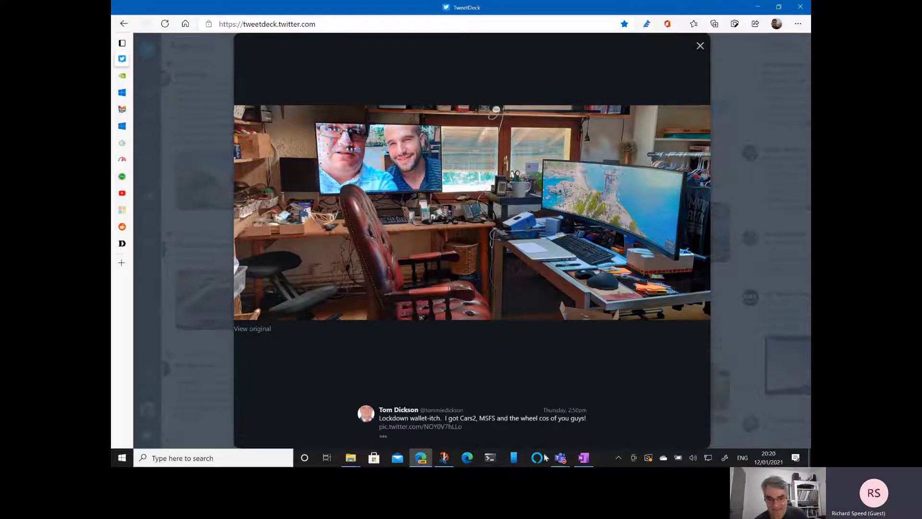
{"action": "mouse_move", "coordinate": [559, 458]}
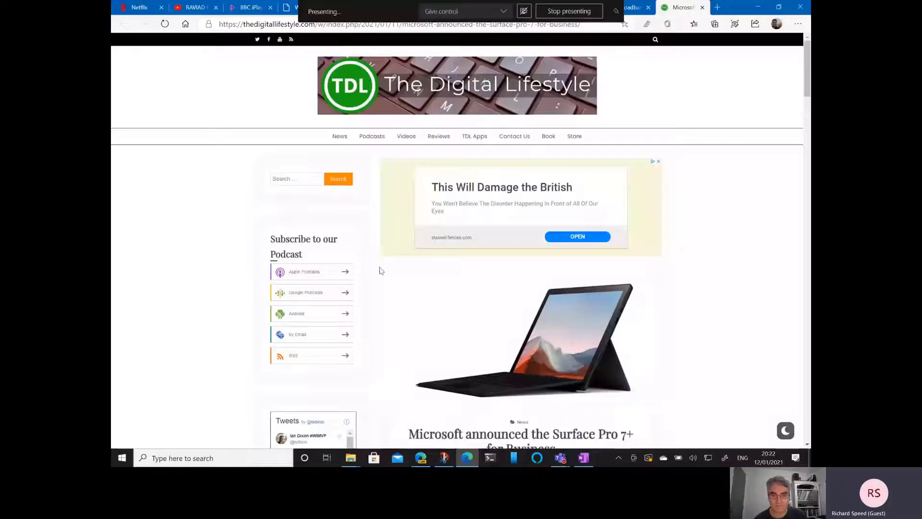
Scroll the Surface Pro 7+ for Business article down to its Tech specs table
{"action": "scroll", "scroll_direction": "down", "scroll_amount": 3}
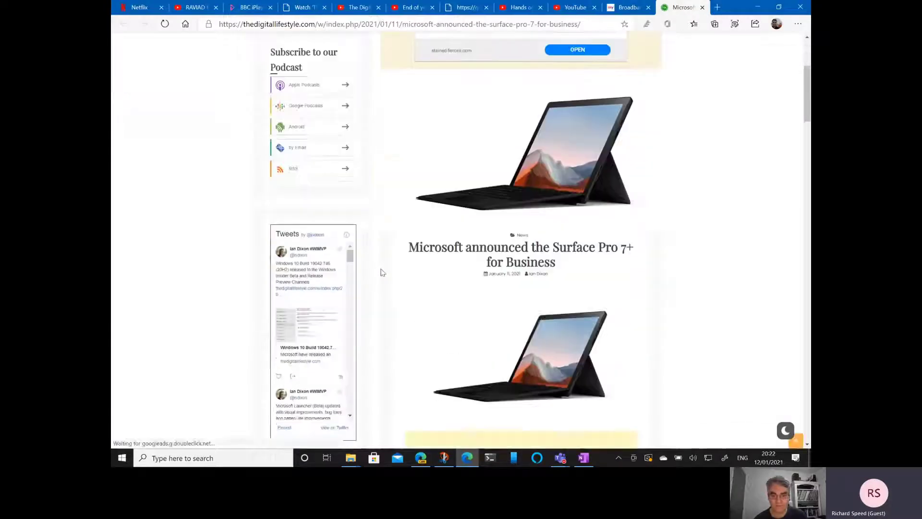
{"action": "scroll", "scroll_direction": "down", "scroll_amount": 3}
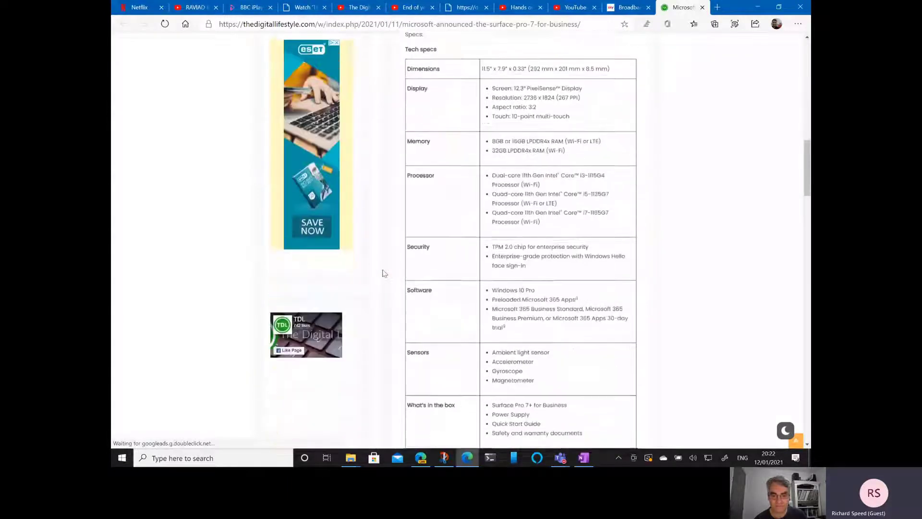
{"action": "scroll", "scroll_direction": "down", "scroll_amount": 3}
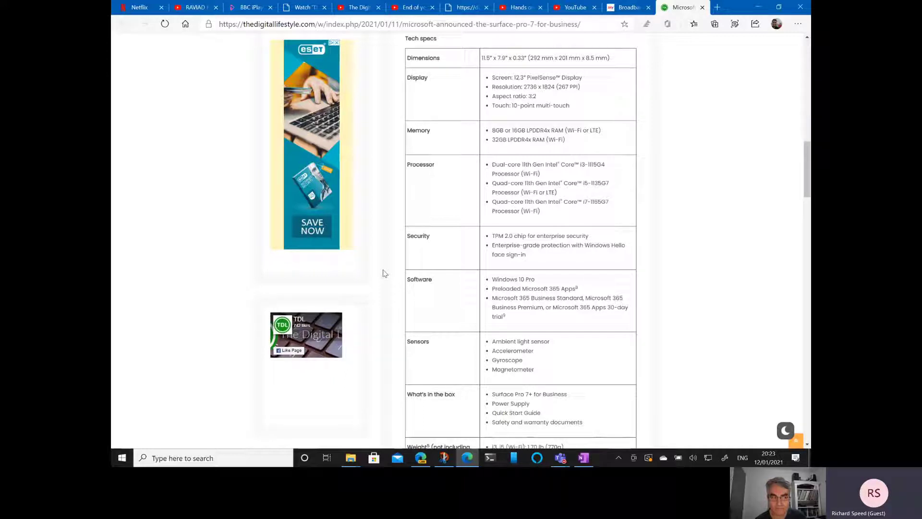
{"action": "mouse_move", "coordinate": [461, 292]}
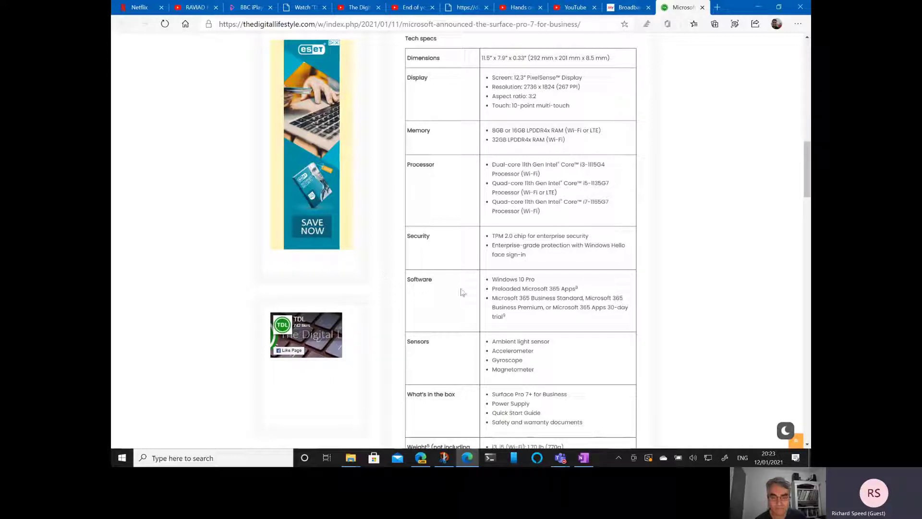
Scroll on through the Surface Pro 7+ specs down to the wireless section
{"action": "scroll", "scroll_direction": "down", "scroll_amount": 3}
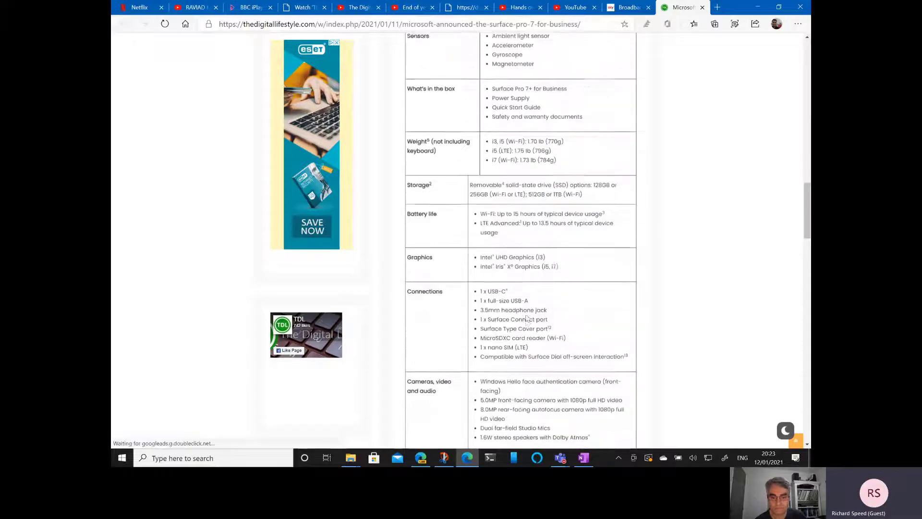
{"action": "scroll", "scroll_direction": "down", "scroll_amount": 3}
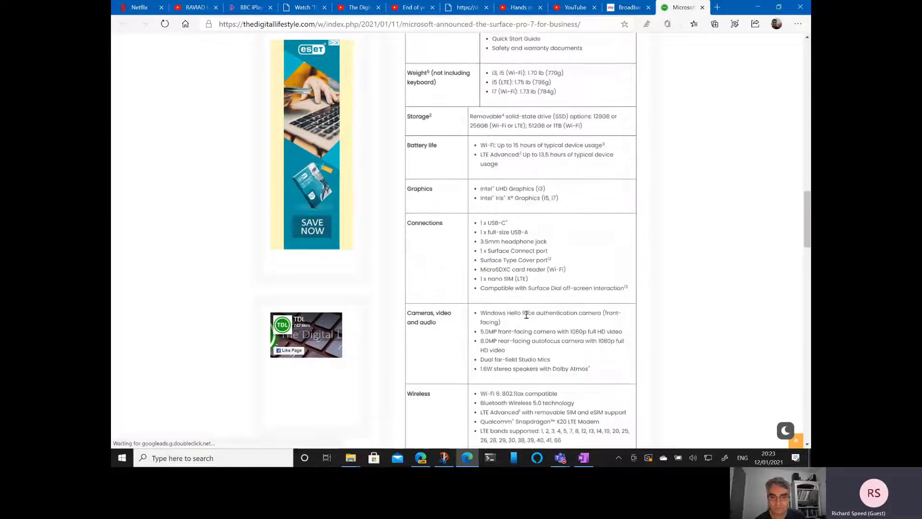
{"action": "scroll", "scroll_direction": "down", "scroll_amount": 3}
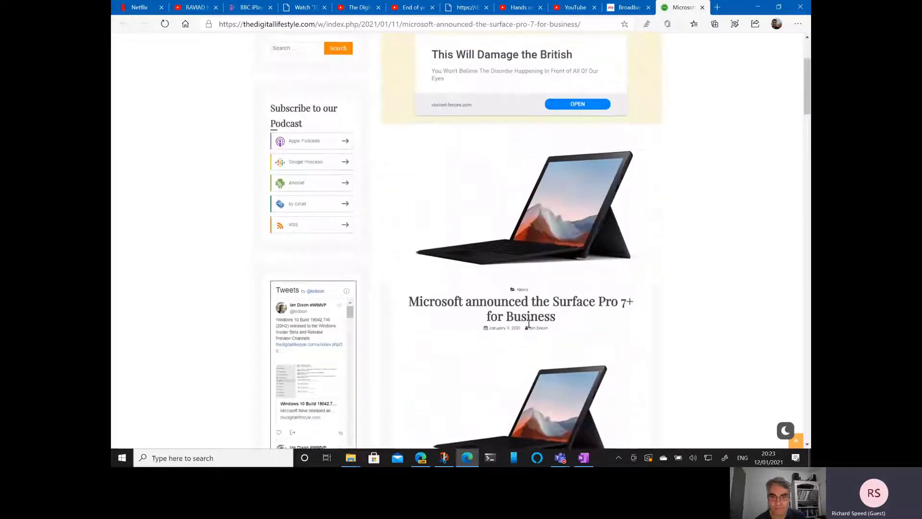
Scroll the Surface Pro 7+ article back down to its tech specs table
{"action": "scroll", "scroll_direction": "down", "scroll_amount": 3}
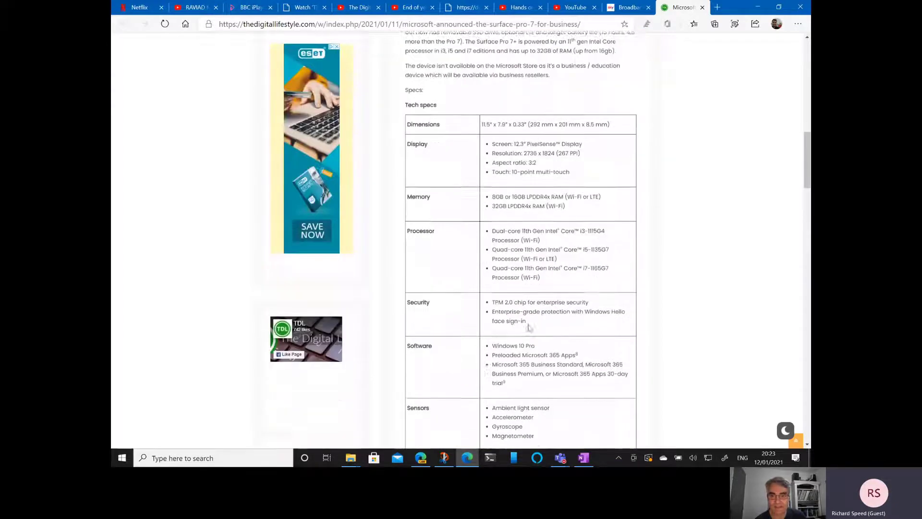
{"action": "scroll", "scroll_direction": "down", "scroll_amount": 3}
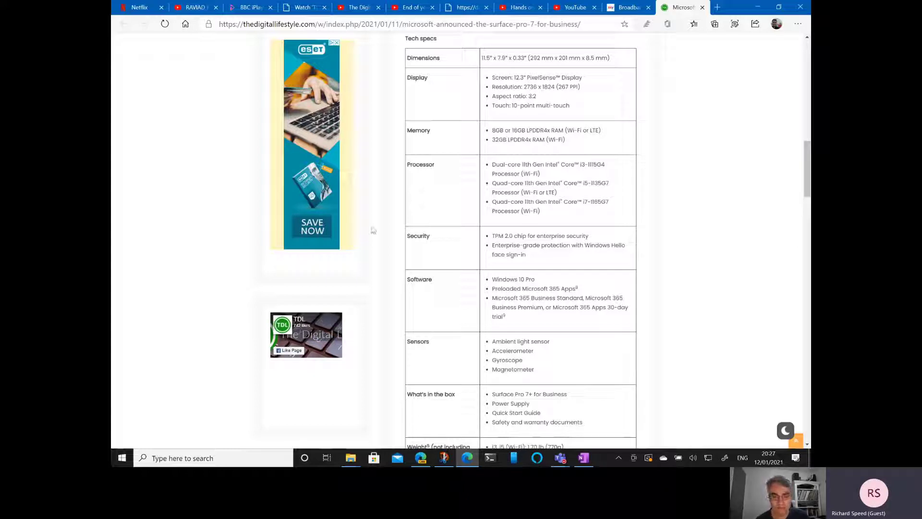
{"action": "mouse_move", "coordinate": [476, 246]}
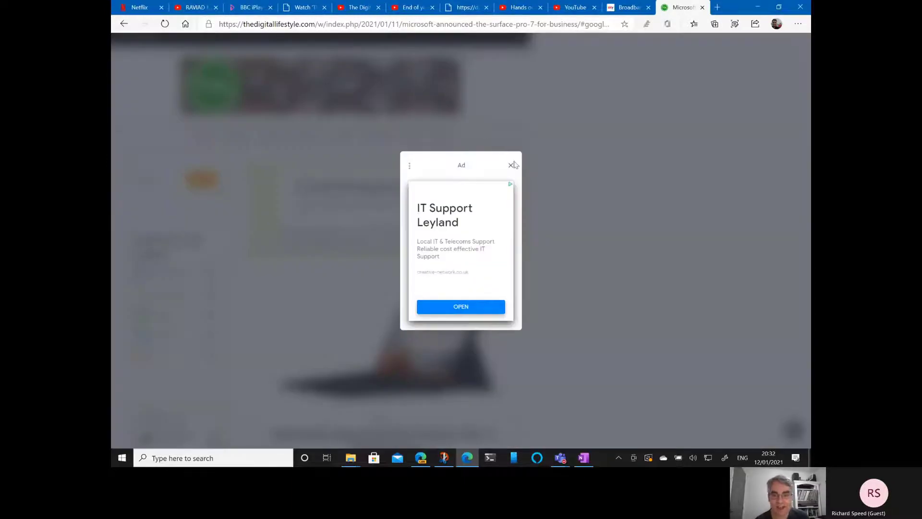
Dismiss the full-page IT Support vignette ad covering The Digital Lifestyle page
{"action": "left_click", "coordinate": [511, 165]}
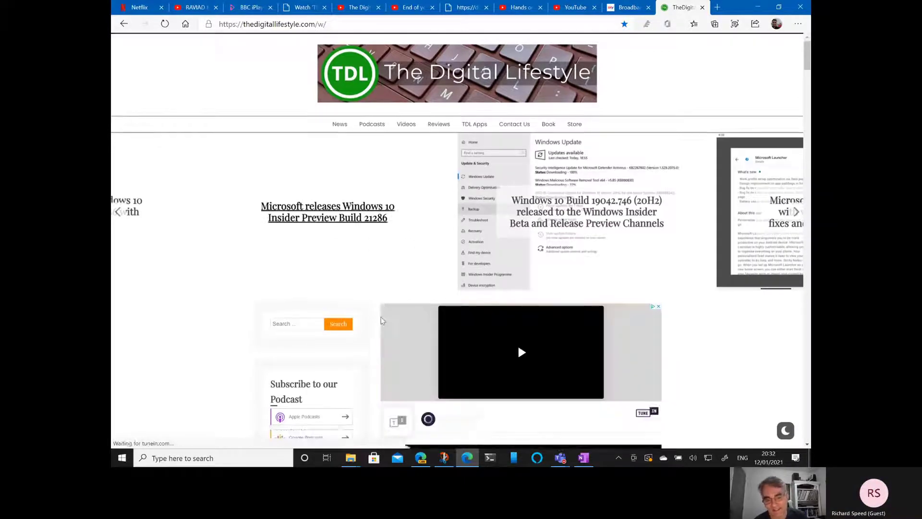
Scroll down the TDL homepage and open the 'Looking back at Windows Vista' video article
{"action": "scroll", "scroll_direction": "down", "scroll_amount": 3}
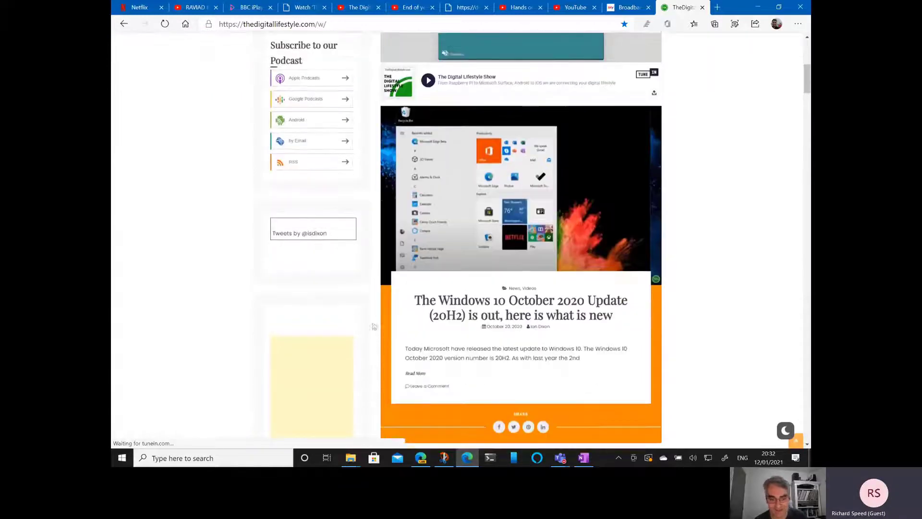
{"action": "scroll", "scroll_direction": "down", "scroll_amount": 3}
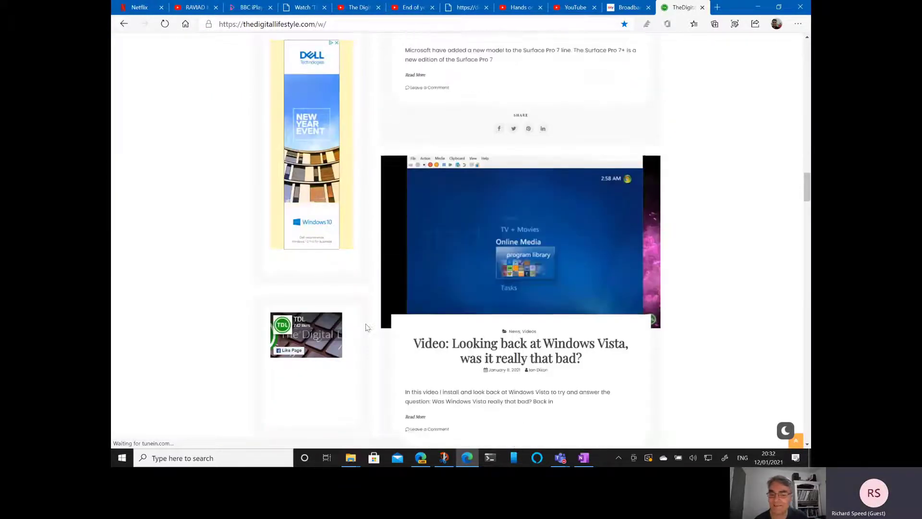
{"action": "scroll", "scroll_direction": "down", "scroll_amount": 3}
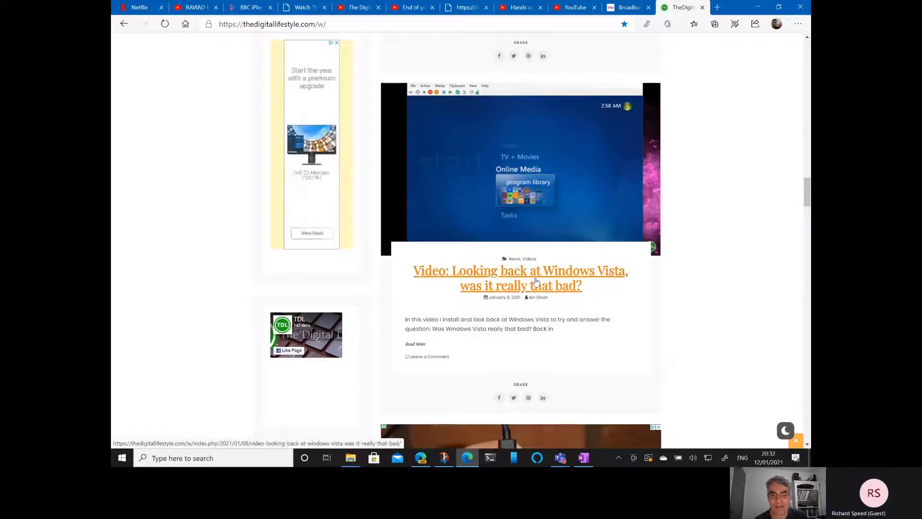
{"action": "left_click", "coordinate": [520, 270]}
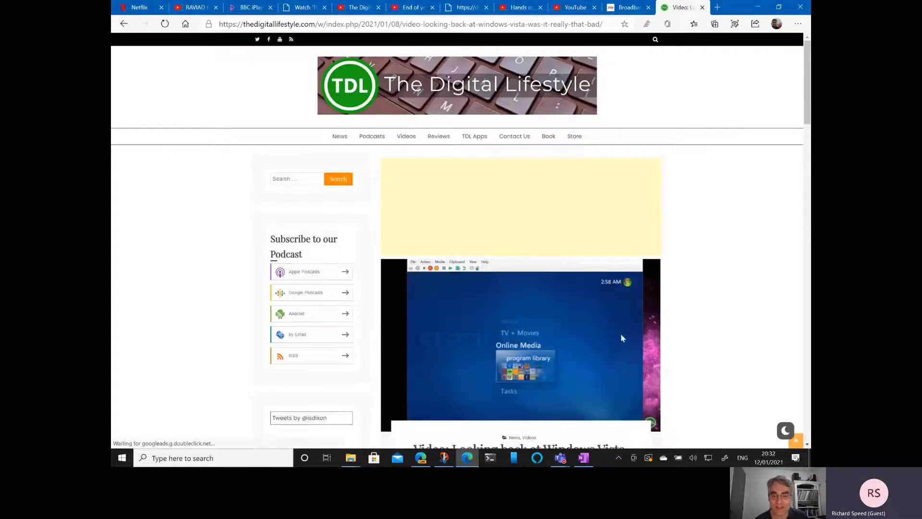
Read down the Windows Vista article past its embedded video, then scroll back toward the top
{"action": "scroll", "scroll_direction": "down", "scroll_amount": 3}
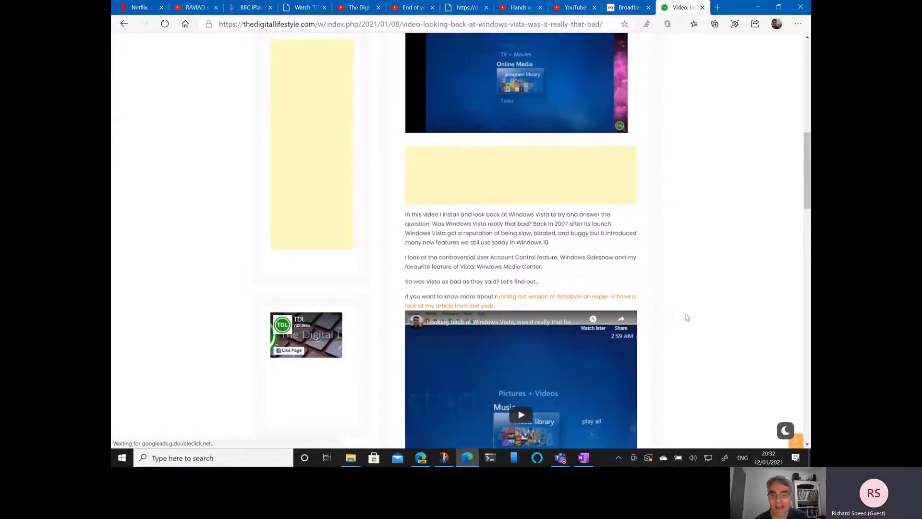
{"action": "scroll", "scroll_direction": "down", "scroll_amount": 3}
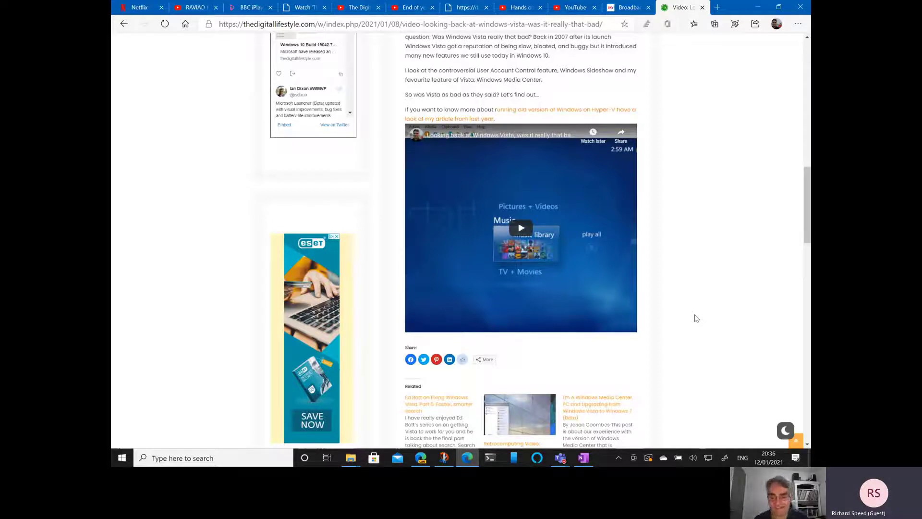
{"action": "mouse_move", "coordinate": [200, 175]}
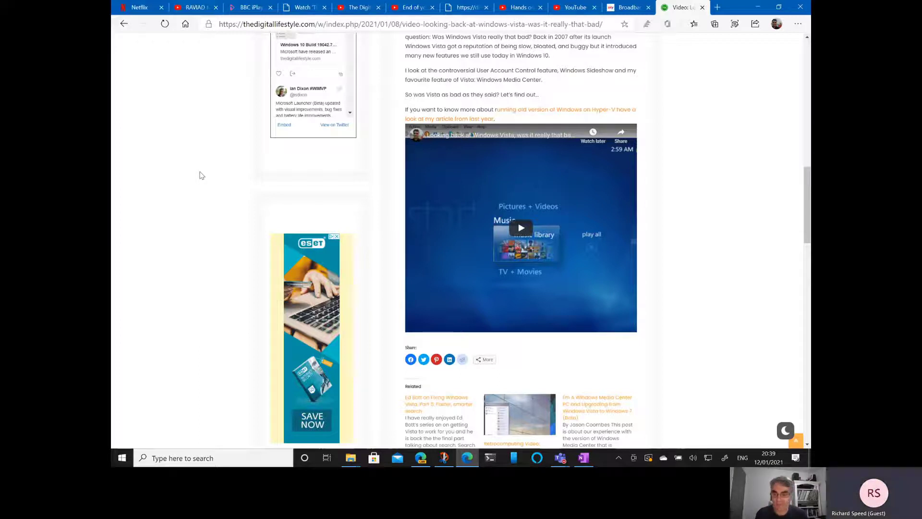
{"action": "mouse_move", "coordinate": [211, 173]}
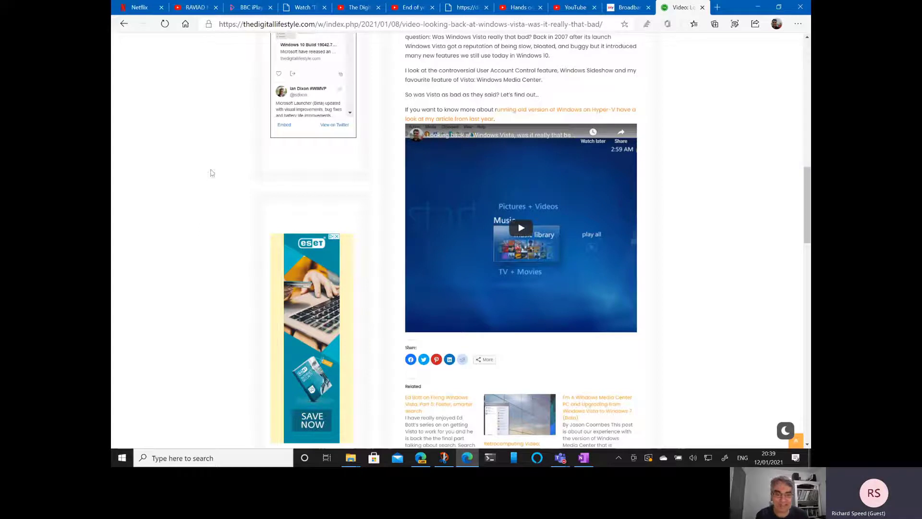
{"action": "mouse_move", "coordinate": [254, 191]}
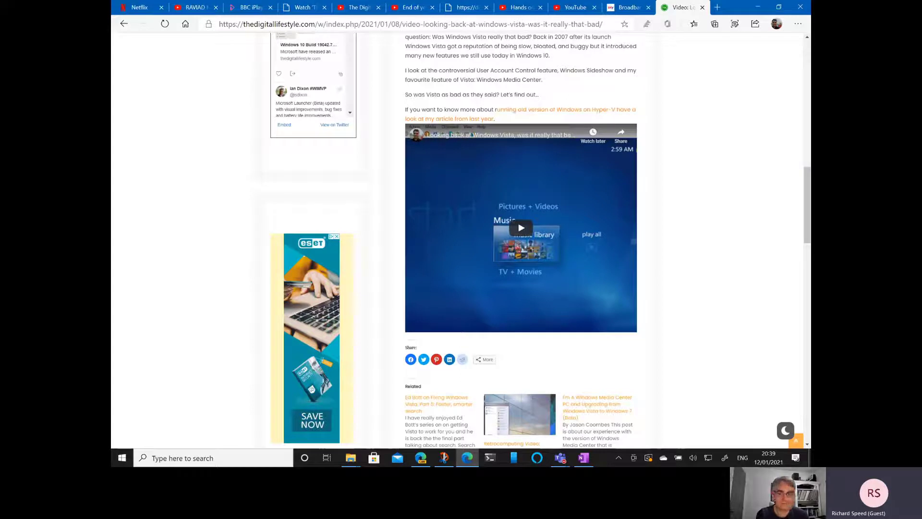
{"action": "mouse_move", "coordinate": [158, 73]}
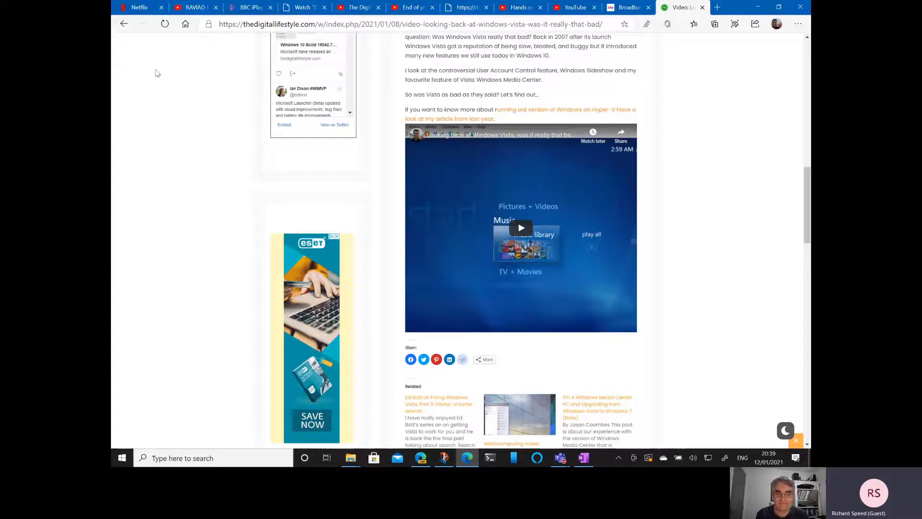
{"action": "mouse_move", "coordinate": [160, 100]}
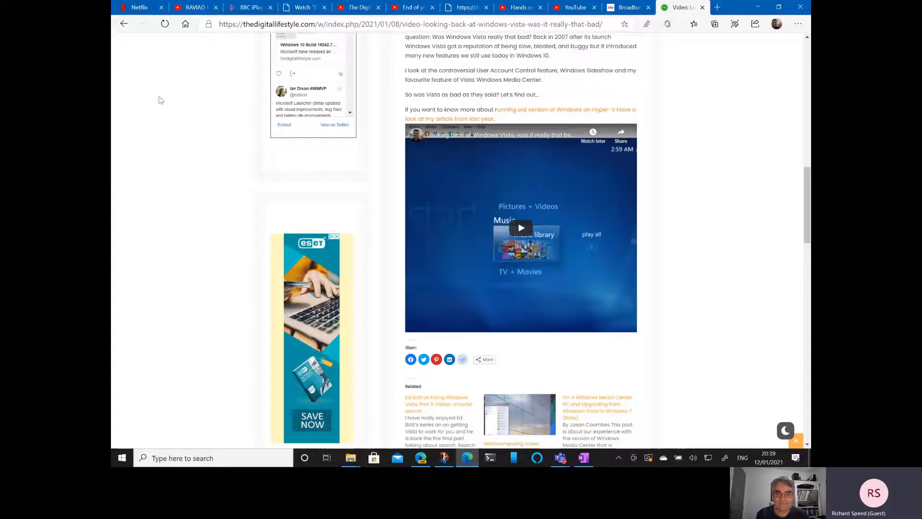
{"action": "scroll", "scroll_direction": "up", "scroll_amount": 3}
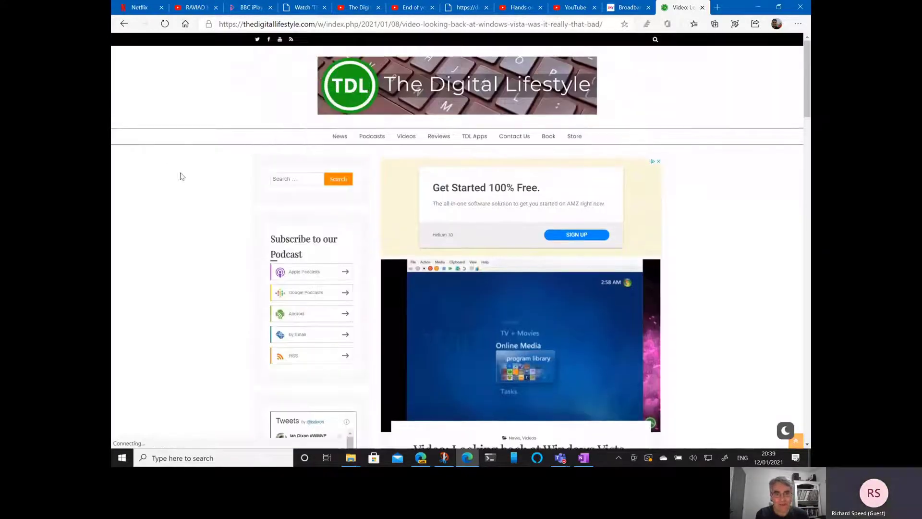
Open the site's Videos category and scroll down to the Build 21286 hands-on video post
{"action": "left_click", "coordinate": [406, 136]}
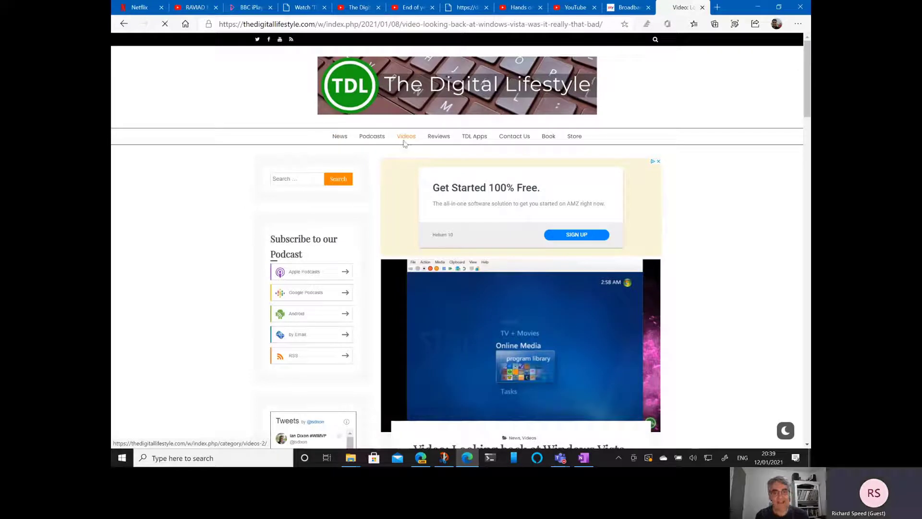
{"action": "left_click", "coordinate": [405, 136]}
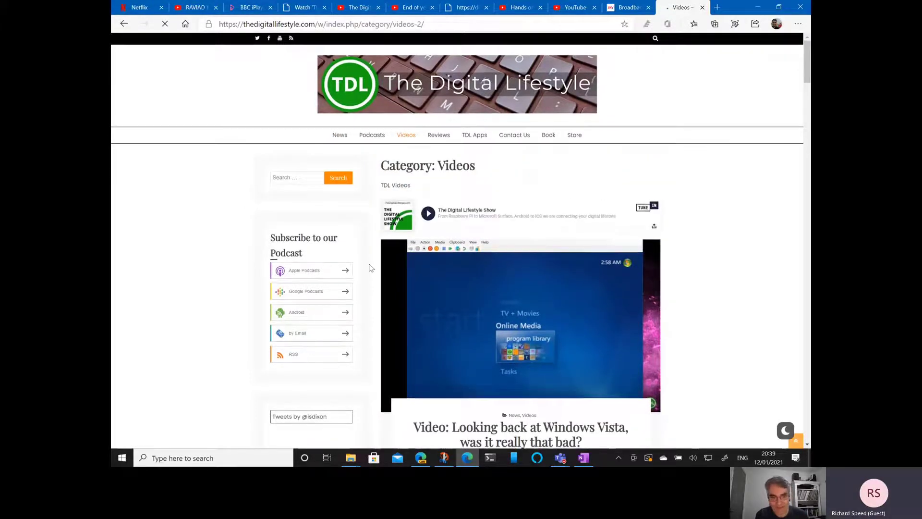
{"action": "scroll", "scroll_direction": "down", "scroll_amount": 3}
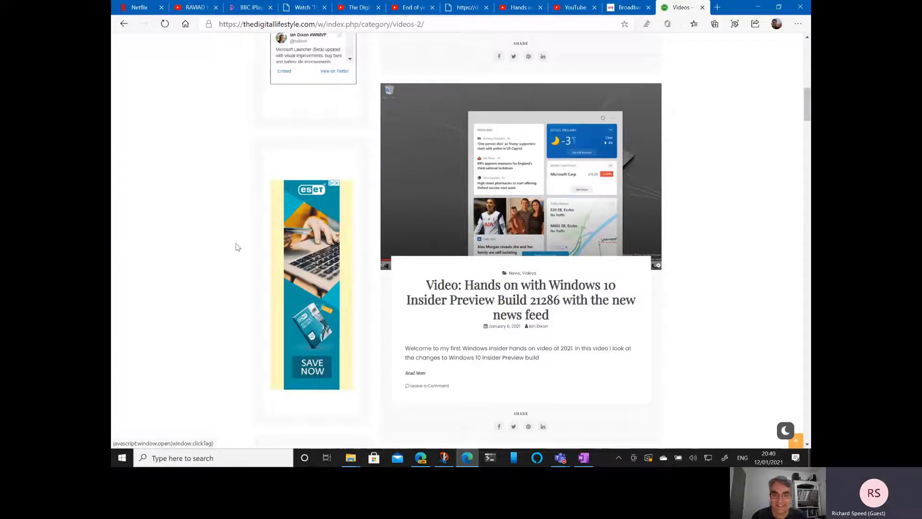
{"action": "mouse_move", "coordinate": [214, 247]}
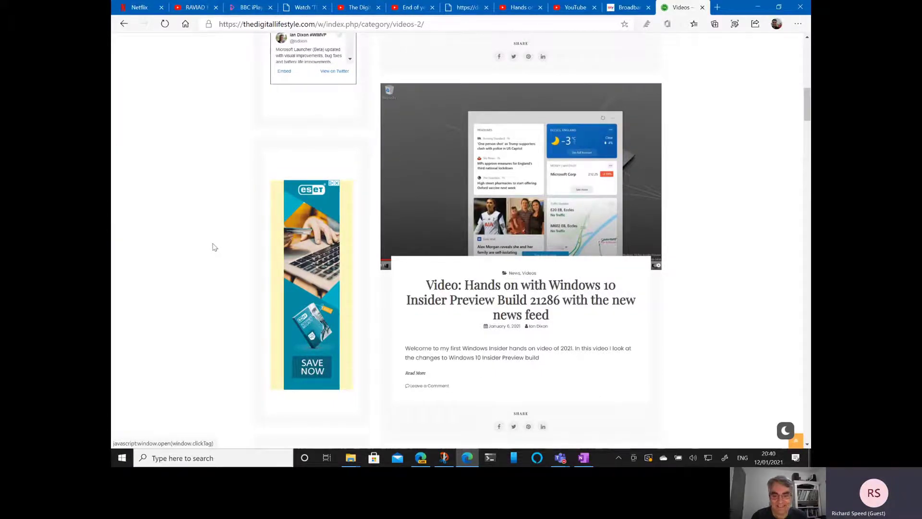
{"action": "scroll", "scroll_direction": "down", "scroll_amount": 3}
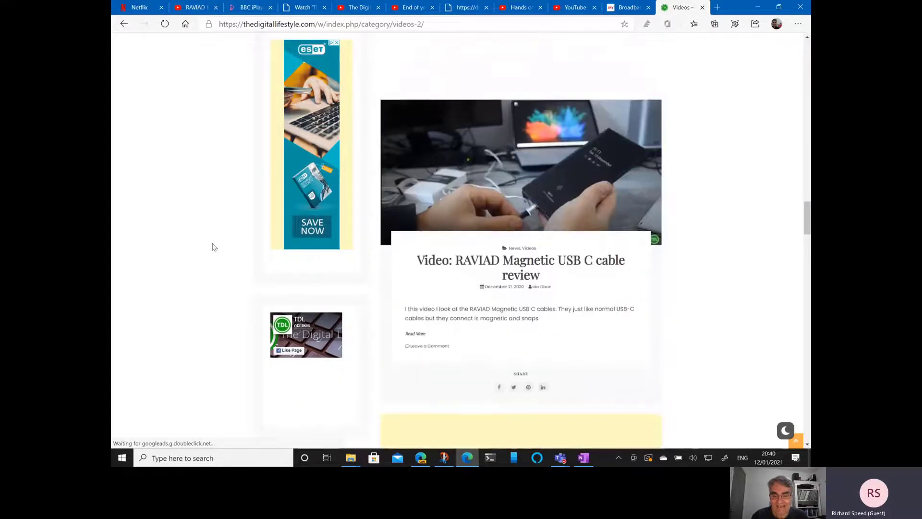
{"action": "scroll", "scroll_direction": "down", "scroll_amount": 3}
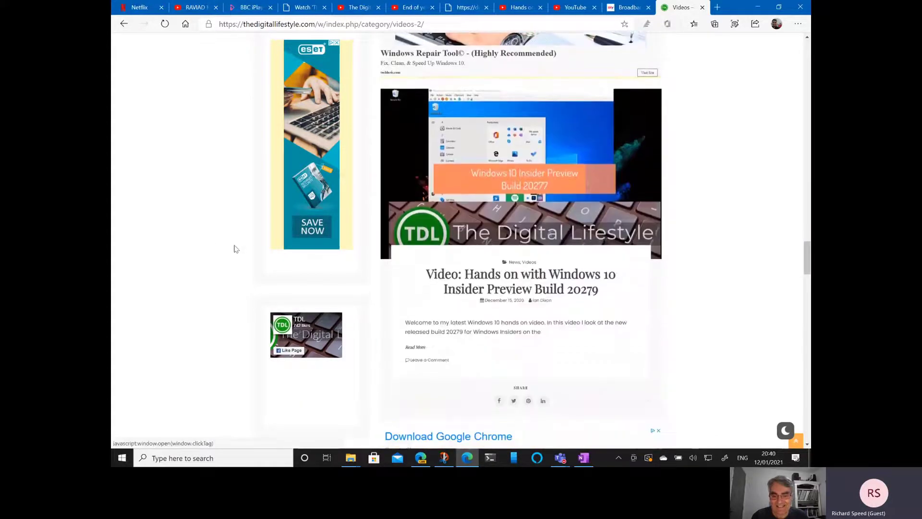
{"action": "scroll", "scroll_direction": "down", "scroll_amount": 3}
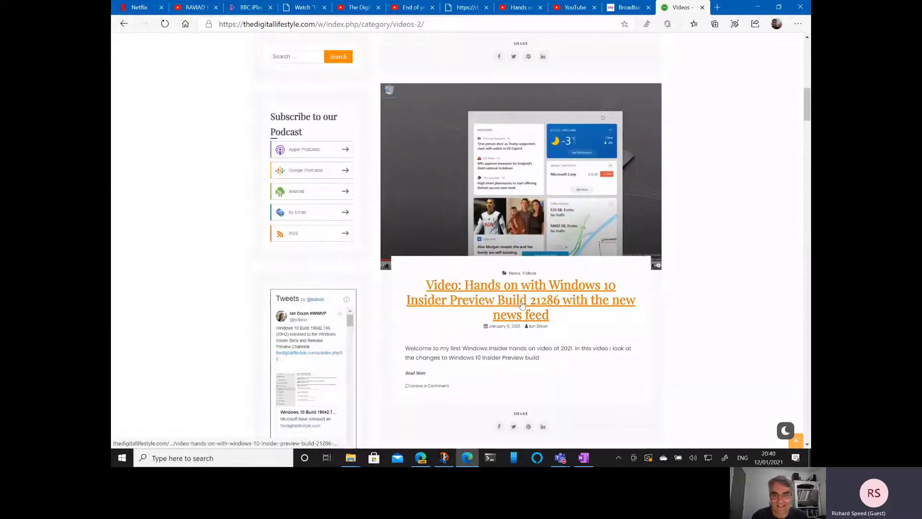
Open the Build 21286 hands-on article and scroll down to its embedded YouTube player
{"action": "left_click", "coordinate": [520, 300]}
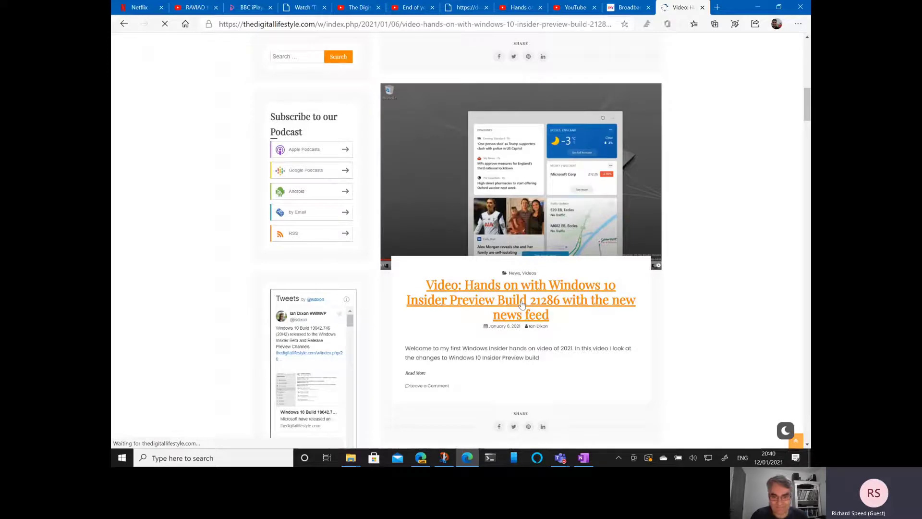
{"action": "scroll", "scroll_direction": "down", "scroll_amount": 3}
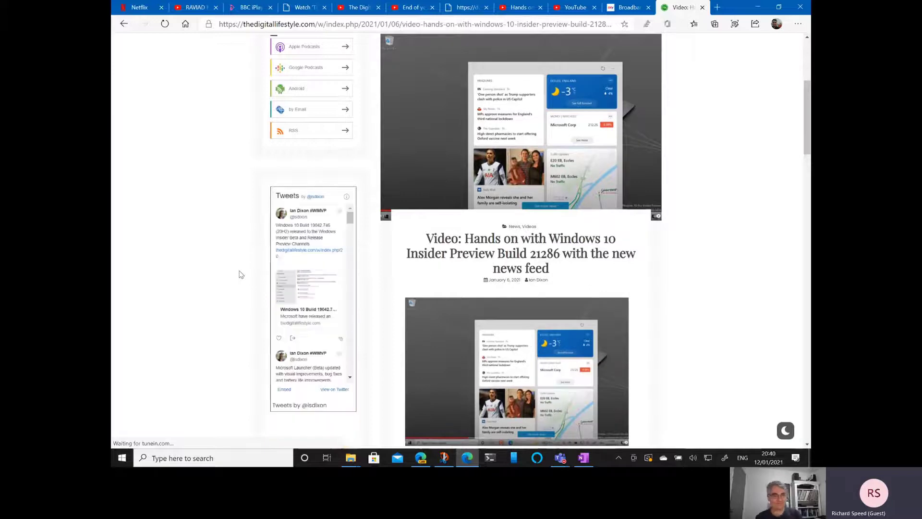
{"action": "scroll", "scroll_direction": "down", "scroll_amount": 3}
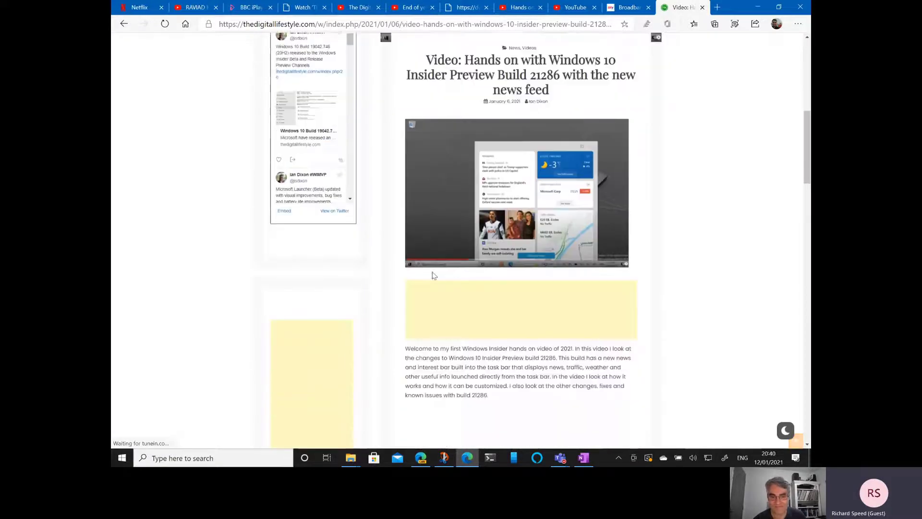
{"action": "scroll", "scroll_direction": "down", "scroll_amount": 3}
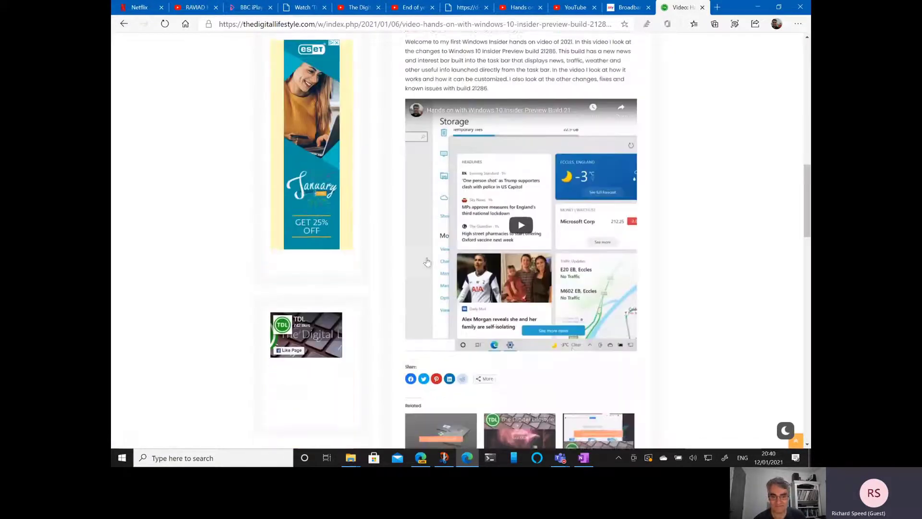
{"action": "scroll", "scroll_direction": "down", "scroll_amount": 3}
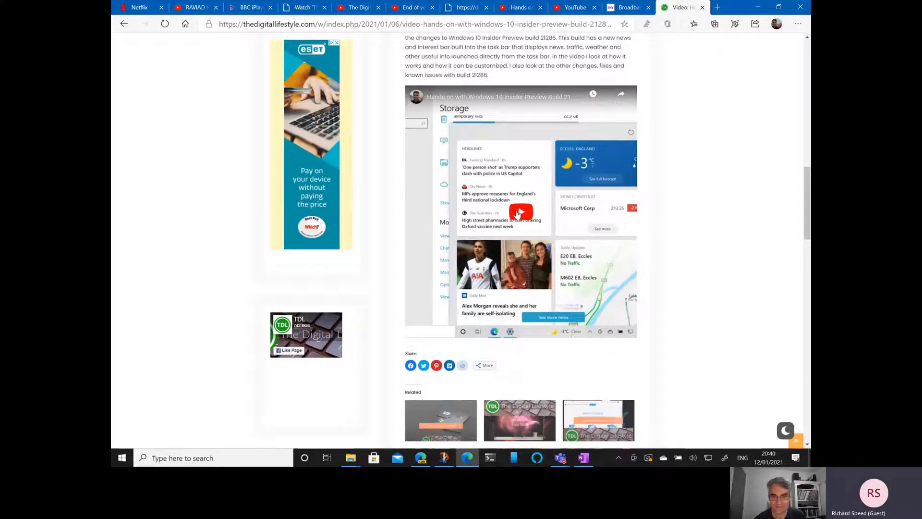
Play the embedded Build 21286 video, skip ahead along its timeline, then pause it
{"action": "left_click", "coordinate": [519, 211]}
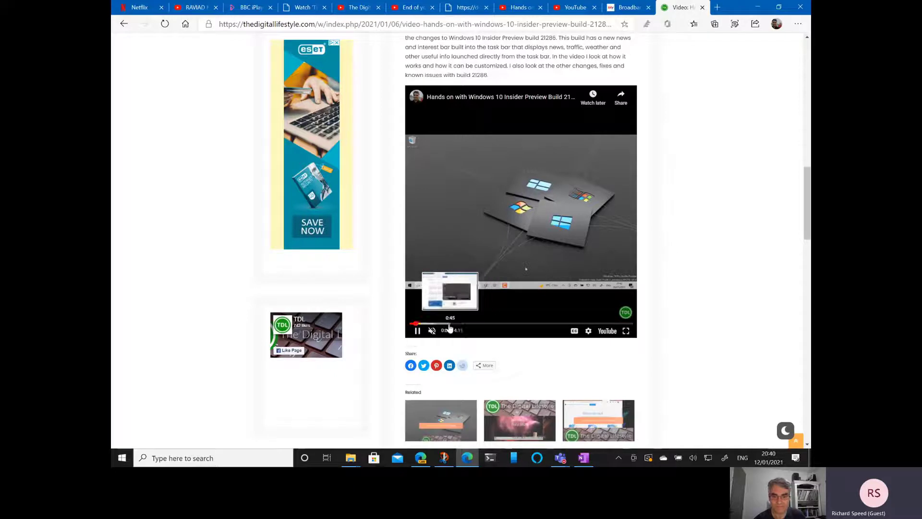
{"action": "left_click_drag", "start_coordinate": [450, 323], "coordinate": [432, 324]}
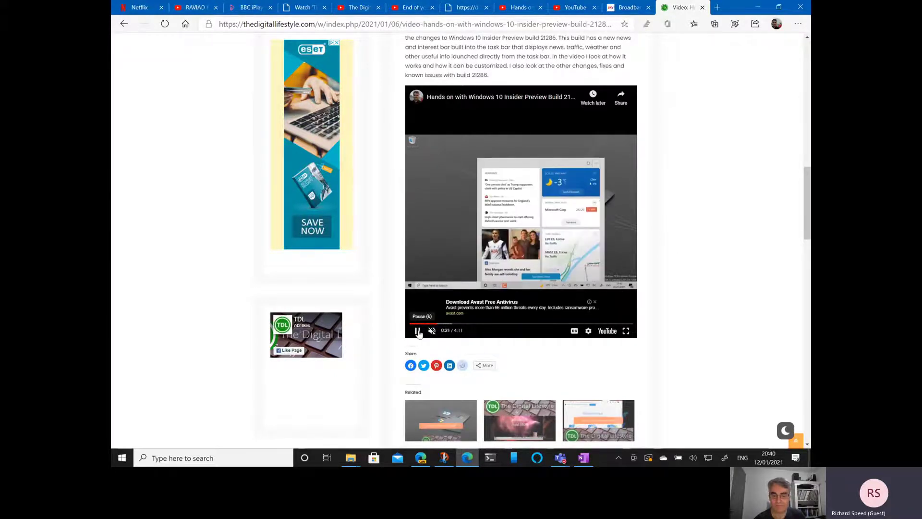
{"action": "left_click", "coordinate": [416, 330]}
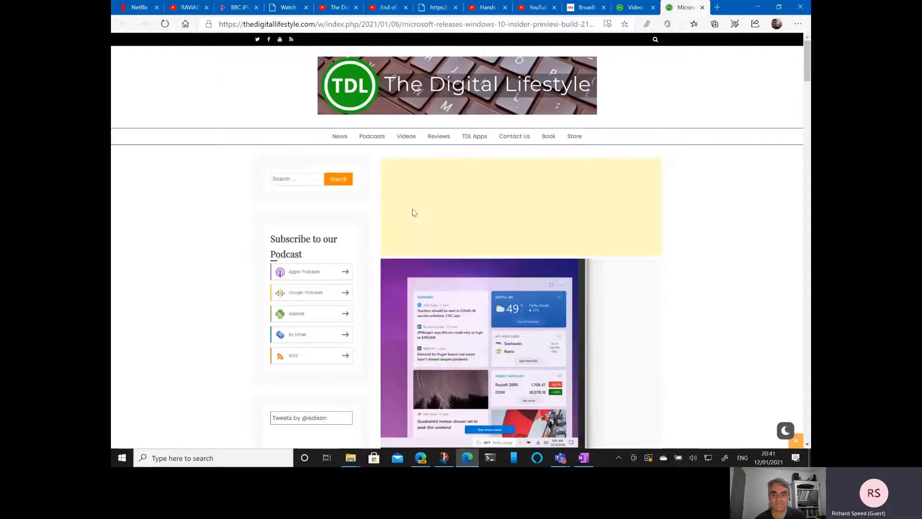
Scroll down through the Build 21286 article to read its list of changes and fixes
{"action": "scroll", "scroll_direction": "down", "scroll_amount": 3}
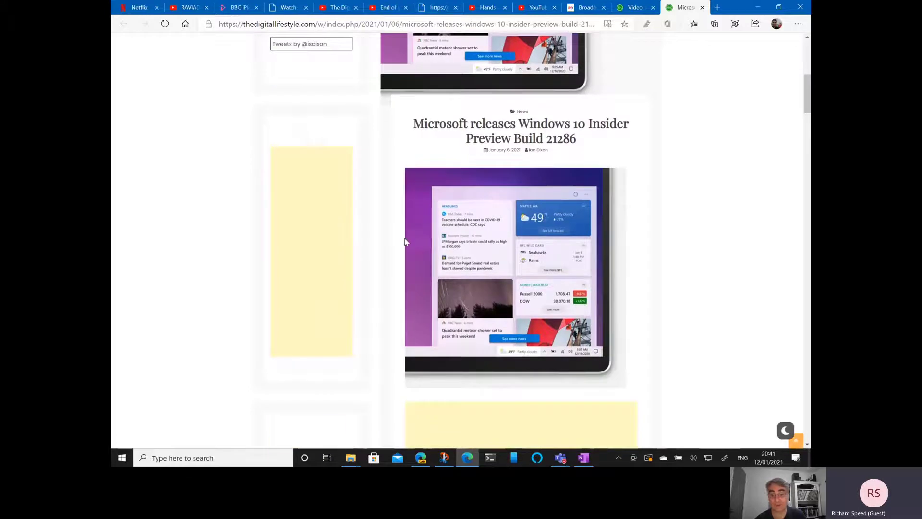
{"action": "scroll", "scroll_direction": "down", "scroll_amount": 3}
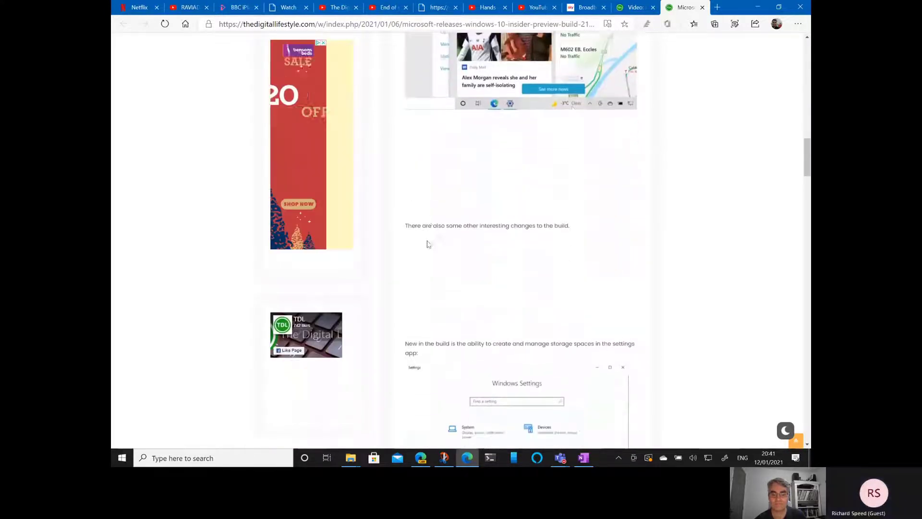
{"action": "scroll", "scroll_direction": "down", "scroll_amount": 3}
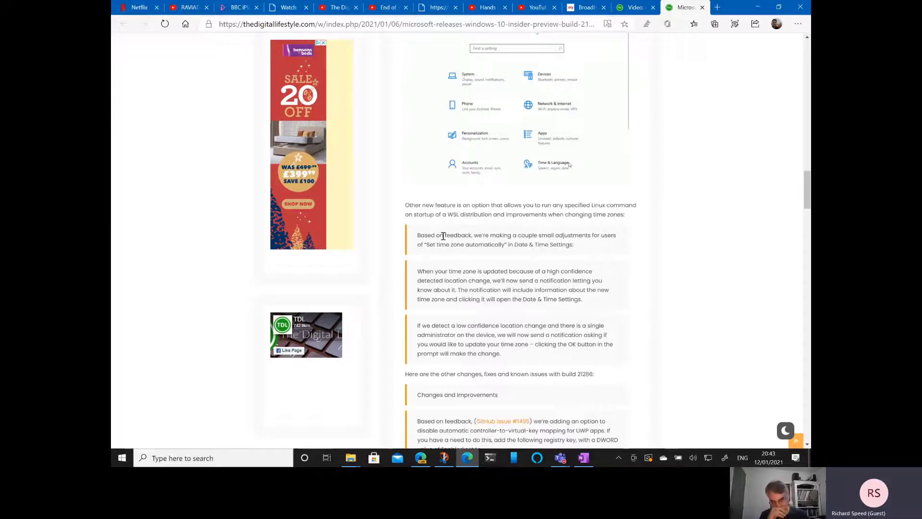
{"action": "scroll", "scroll_direction": "down", "scroll_amount": 3}
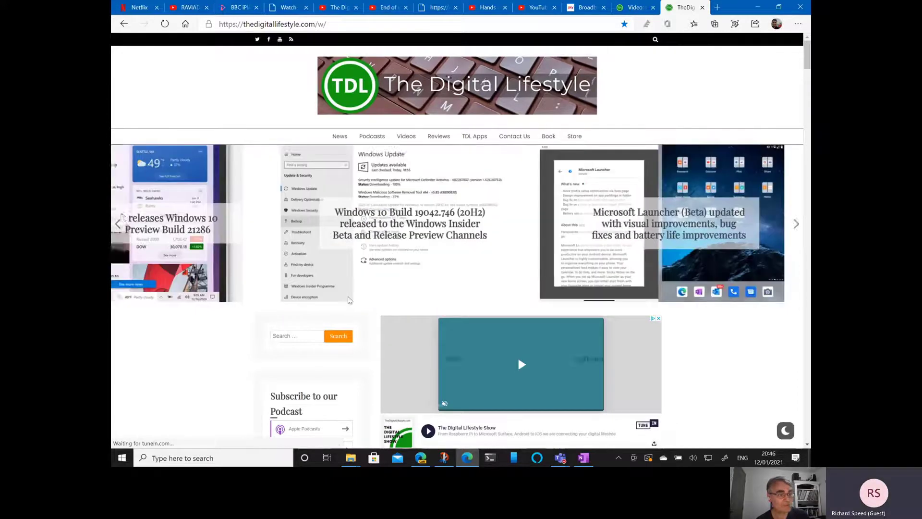
From the home page, open the 'Windows 10 Build 19042.746 (20H2)' Beta/Release Preview article
{"action": "scroll", "scroll_direction": "down", "scroll_amount": 3}
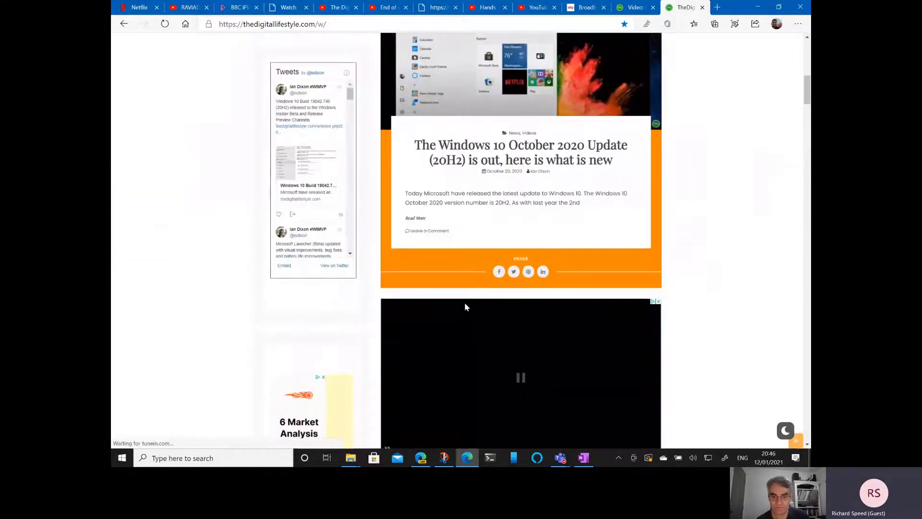
{"action": "scroll", "scroll_direction": "down", "scroll_amount": 3}
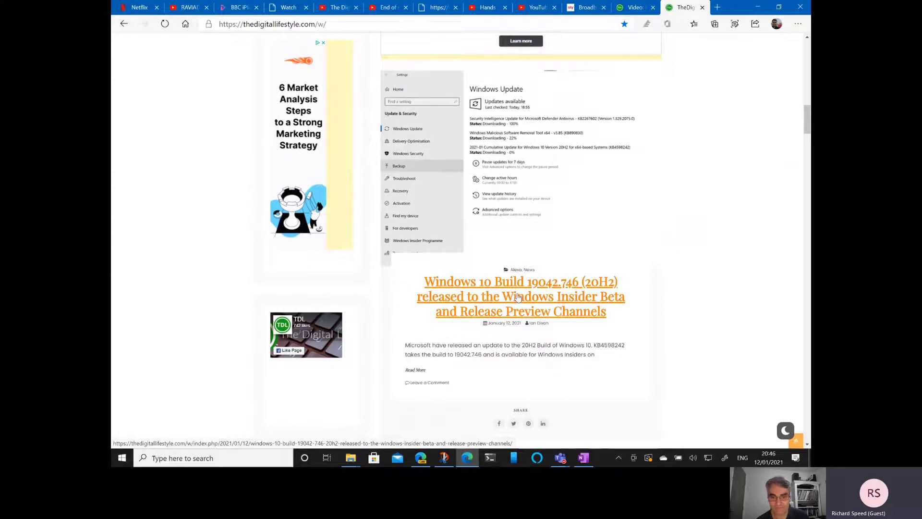
{"action": "left_click", "coordinate": [520, 296]}
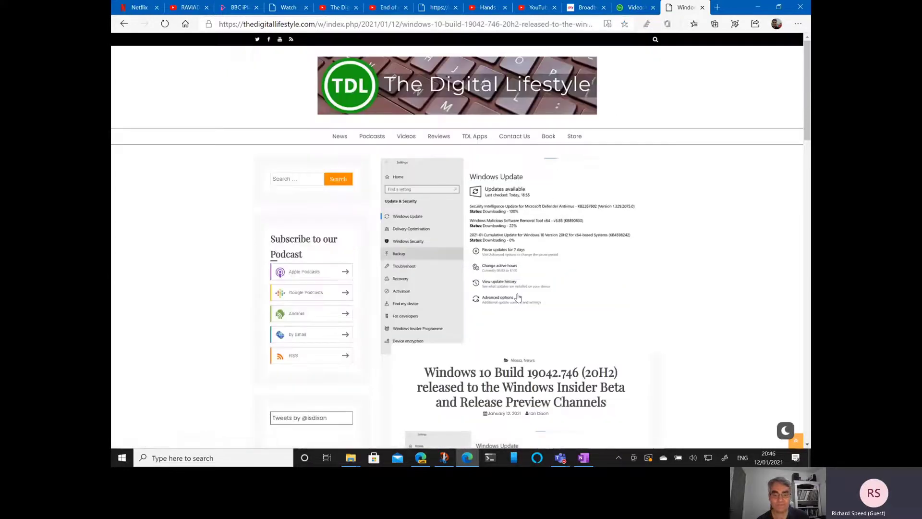
Scroll down the Build 19042.746 article through its security update notes
{"action": "scroll", "scroll_direction": "down", "scroll_amount": 3}
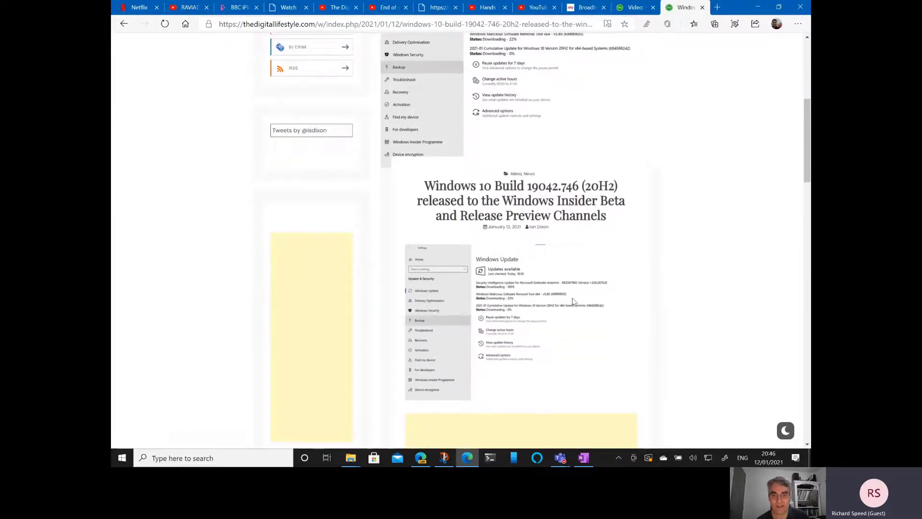
{"action": "scroll", "scroll_direction": "down", "scroll_amount": 3}
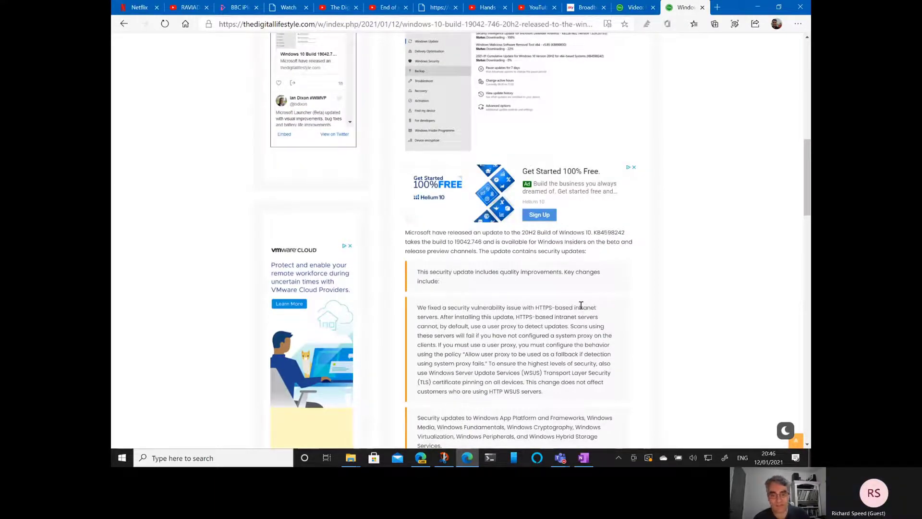
{"action": "scroll", "scroll_direction": "down", "scroll_amount": 3}
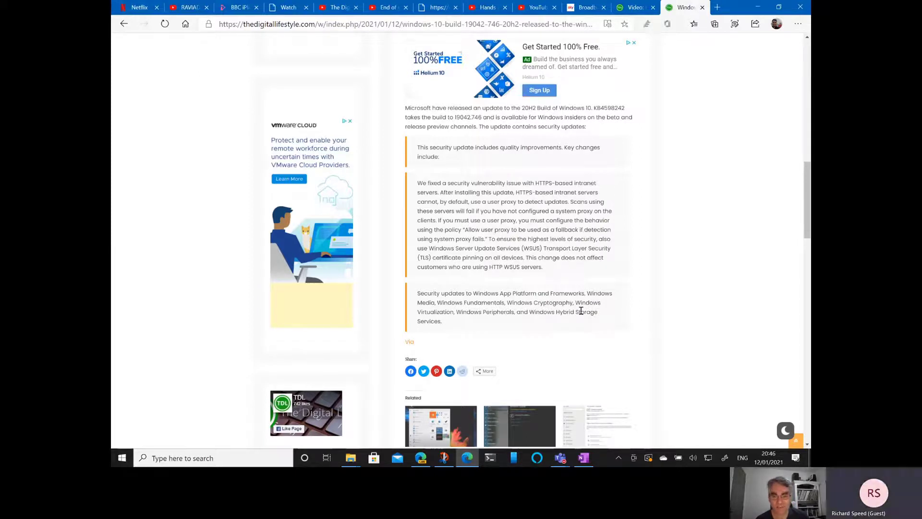
{"action": "mouse_move", "coordinate": [585, 291]}
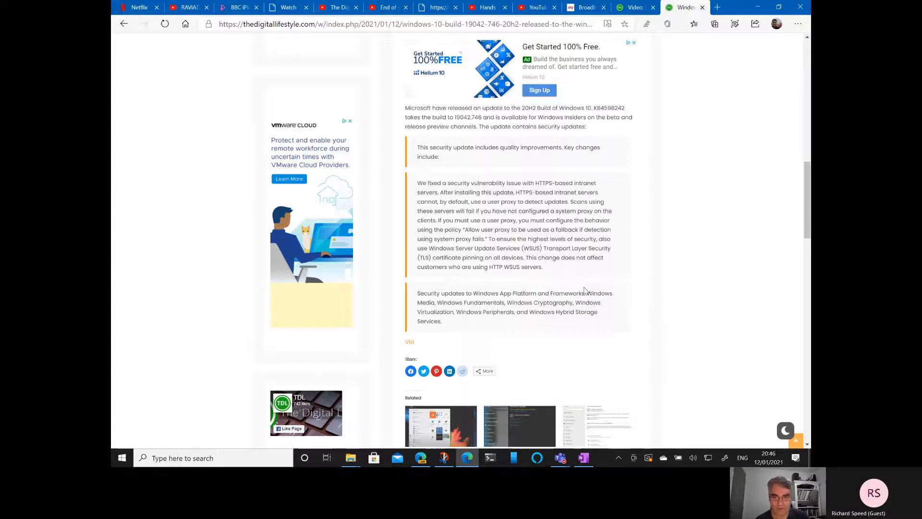